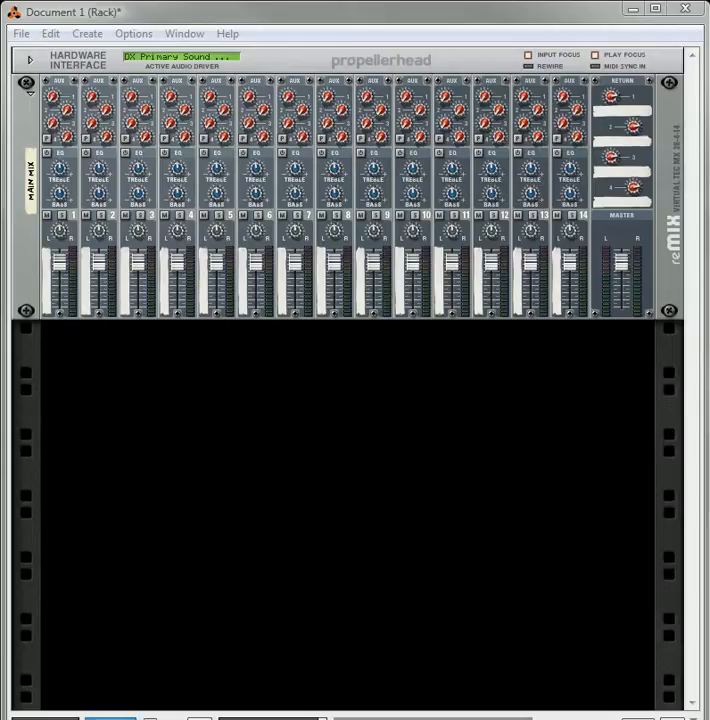
pyautogui.moveTo(256, 444)
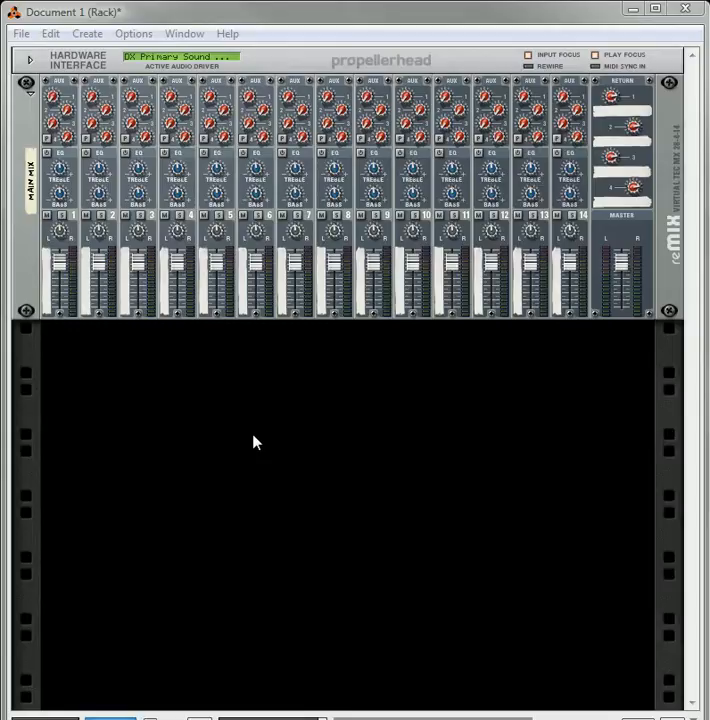
pyautogui.moveTo(260, 432)
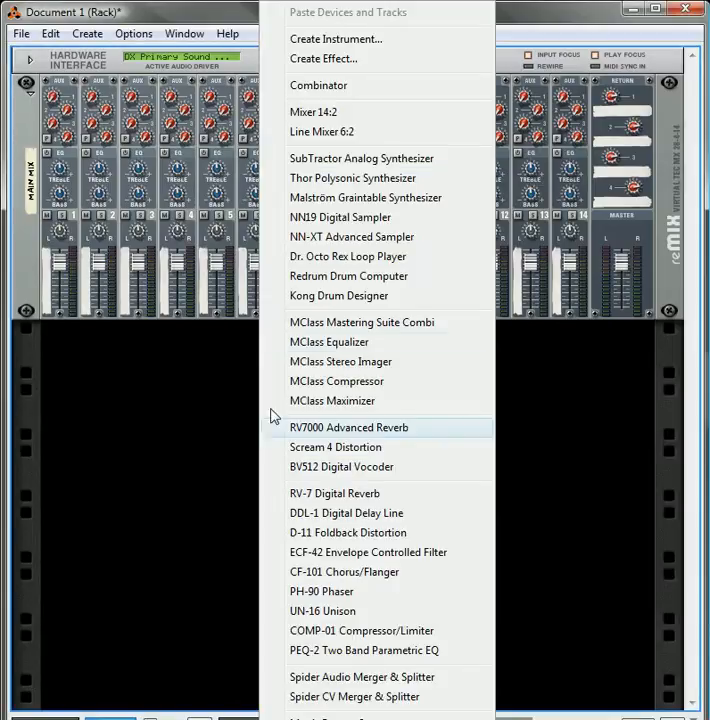
# Step: Add a Thor Polysonic Synthesizer to the rack from the Create menu
pyautogui.click(352, 178)
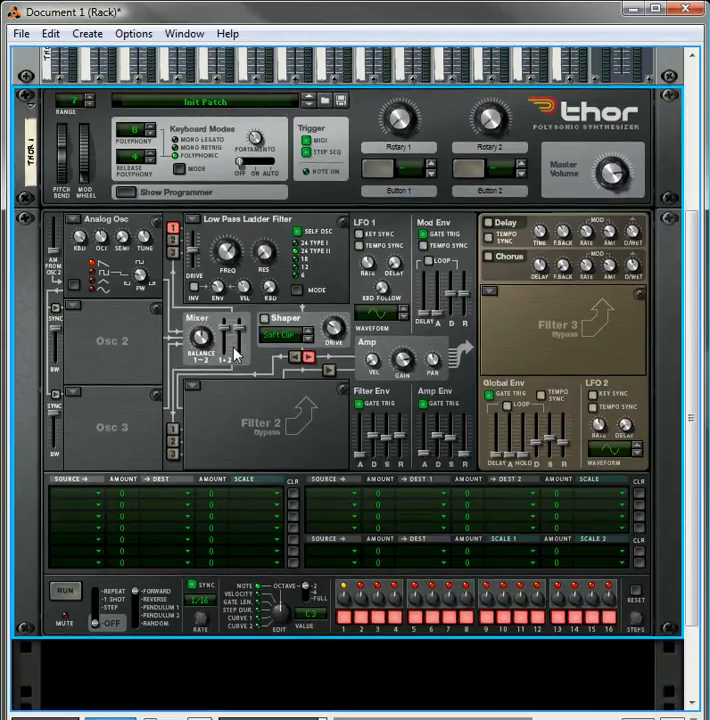
pyautogui.moveTo(82, 222)
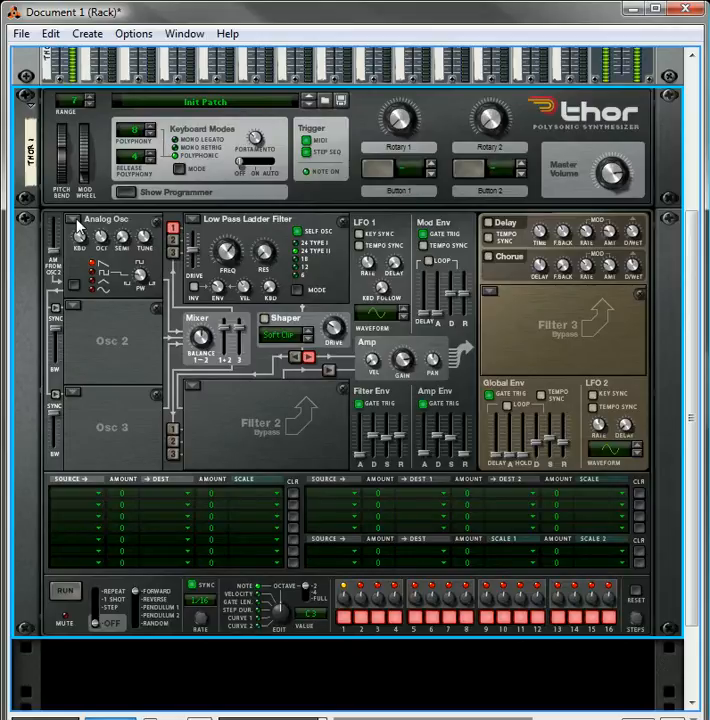
# Step: Make Osc 1 an FM Pair with adjusted FM amount, and Filter 1 a State Variable filter near 2 kHz
pyautogui.click(108, 218)
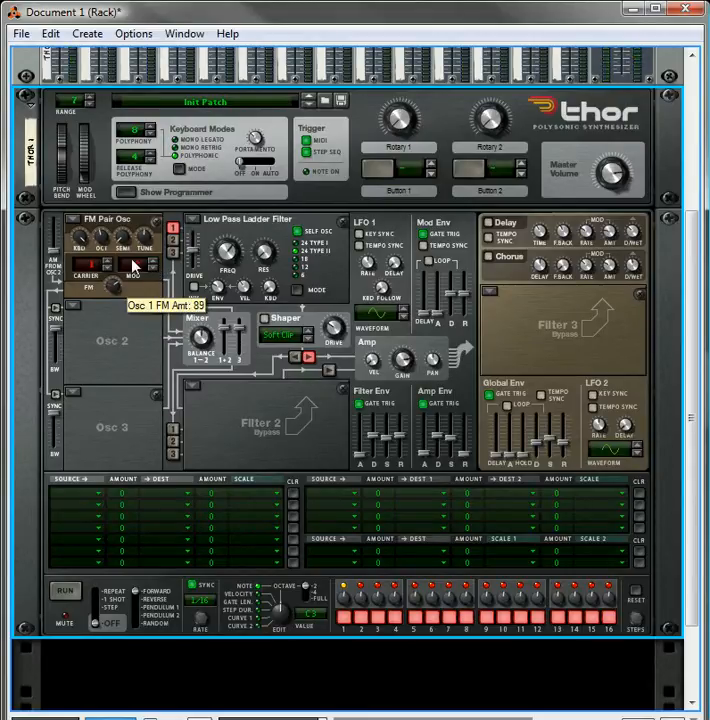
pyautogui.moveTo(130, 260); pyautogui.dragTo(140, 240)
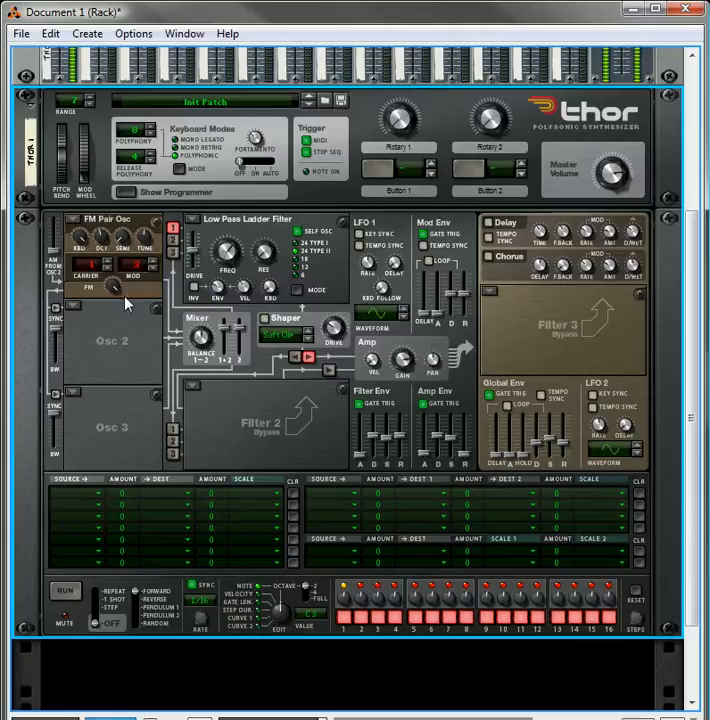
pyautogui.click(248, 218)
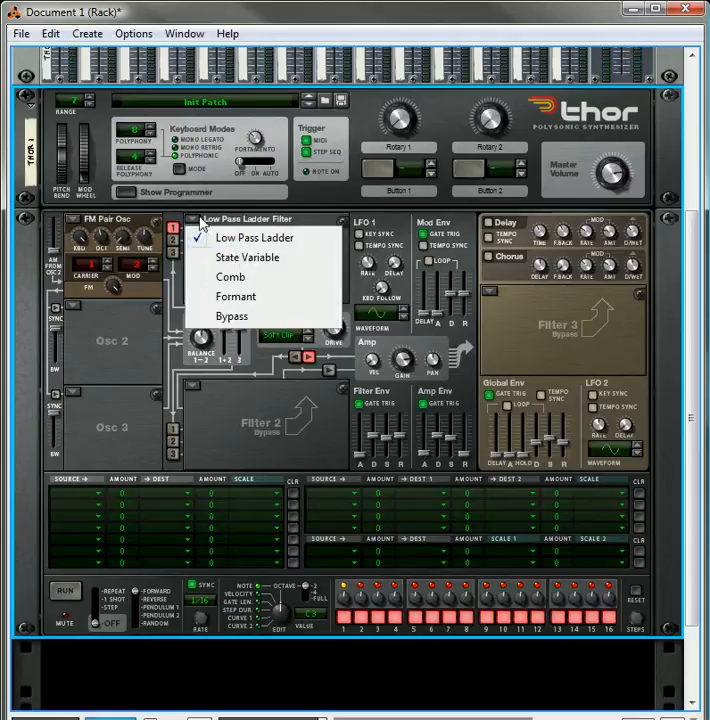
pyautogui.click(248, 256)
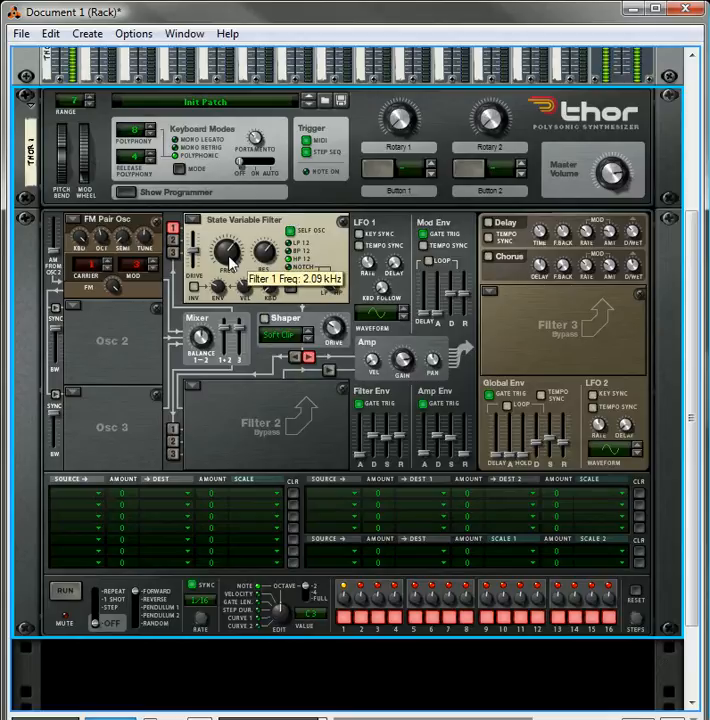
pyautogui.moveTo(228, 250); pyautogui.dragTo(236, 244)
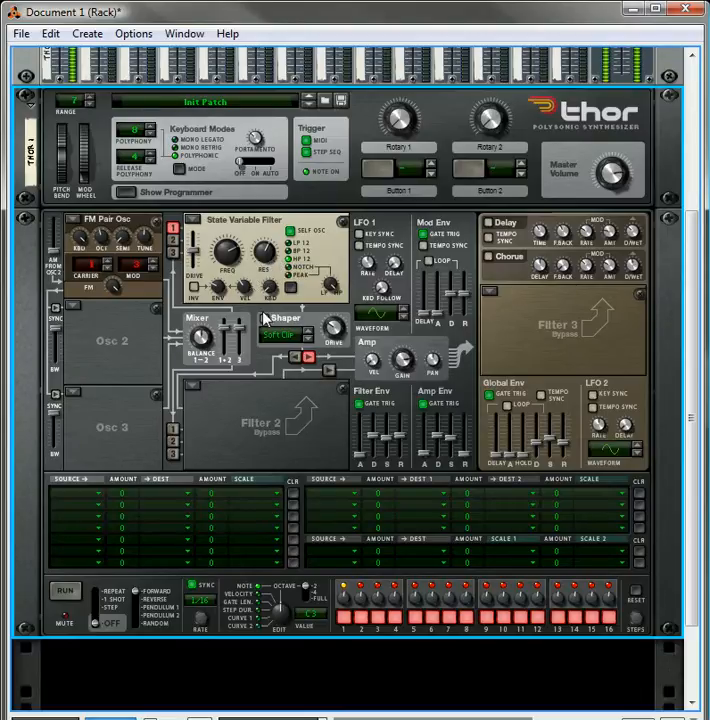
pyautogui.moveTo(376, 440)
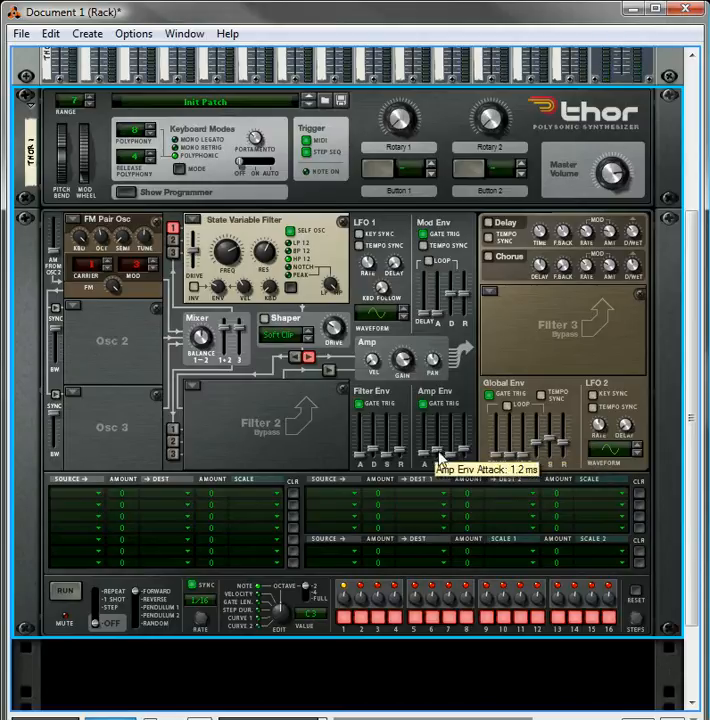
pyautogui.moveTo(440, 458)
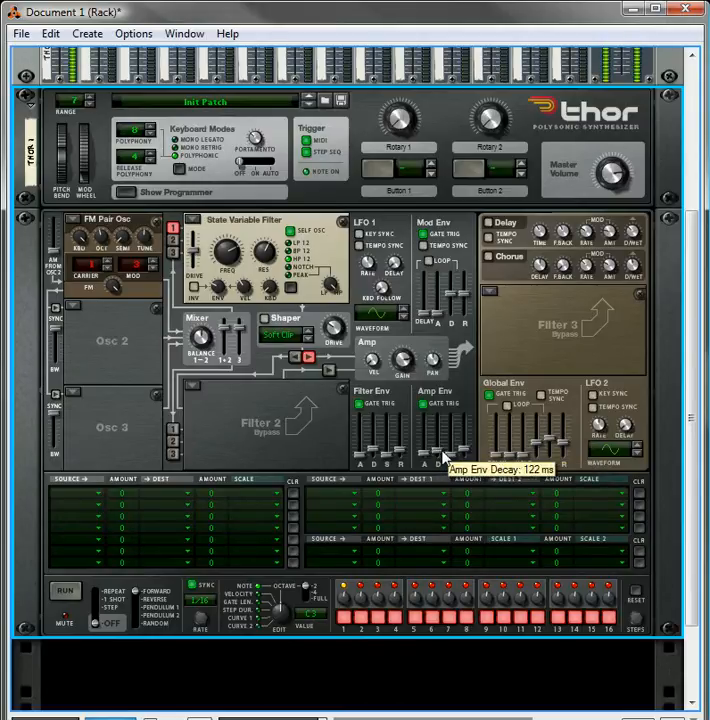
pyautogui.moveTo(276, 424)
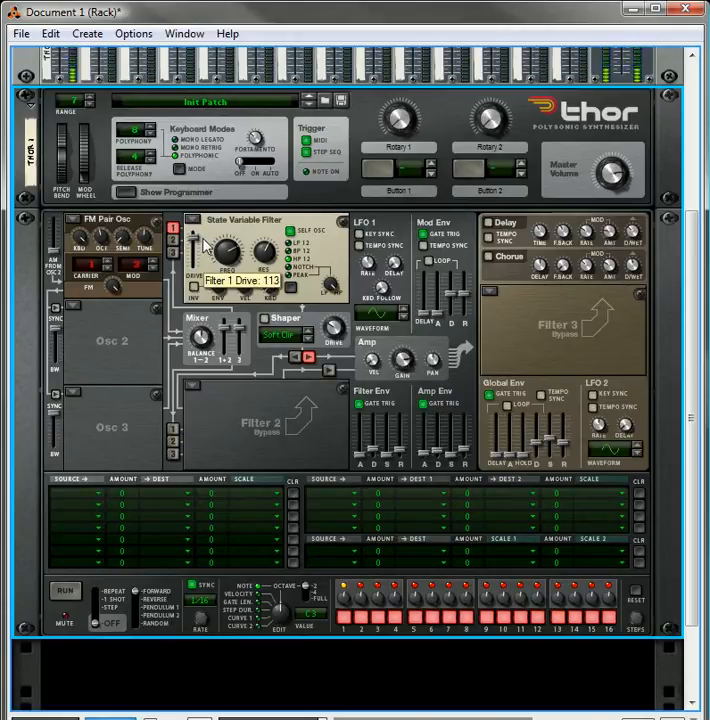
# Step: Raise Filter 1 drive to about 113
pyautogui.moveTo(222, 256); pyautogui.dragTo(210, 244)
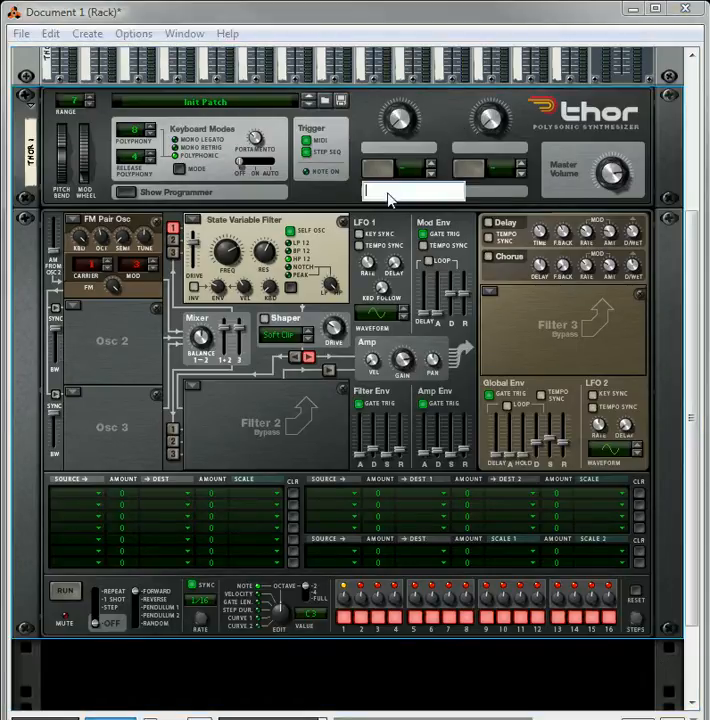
# Step: Assign an oscillator type to the empty Osc 2 slot
pyautogui.write('Closed / Open')
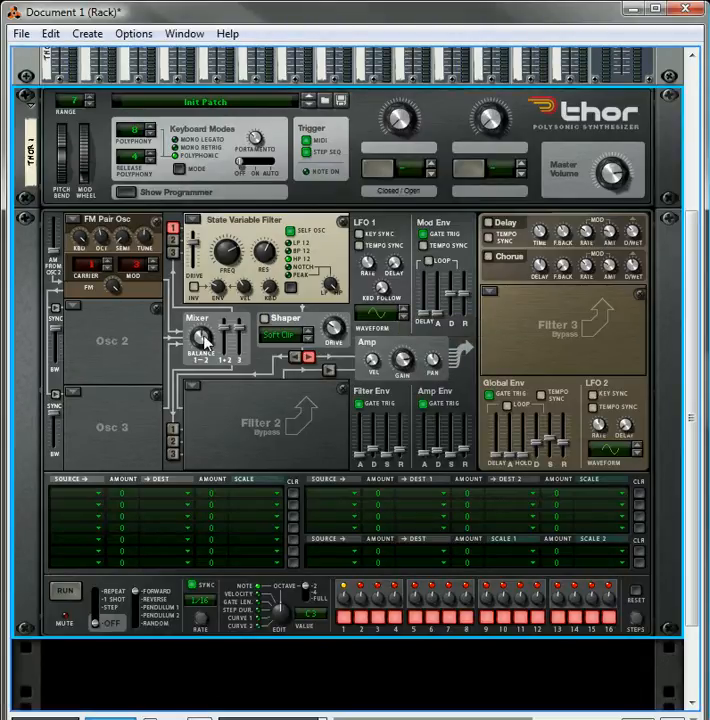
pyautogui.moveTo(200, 344)
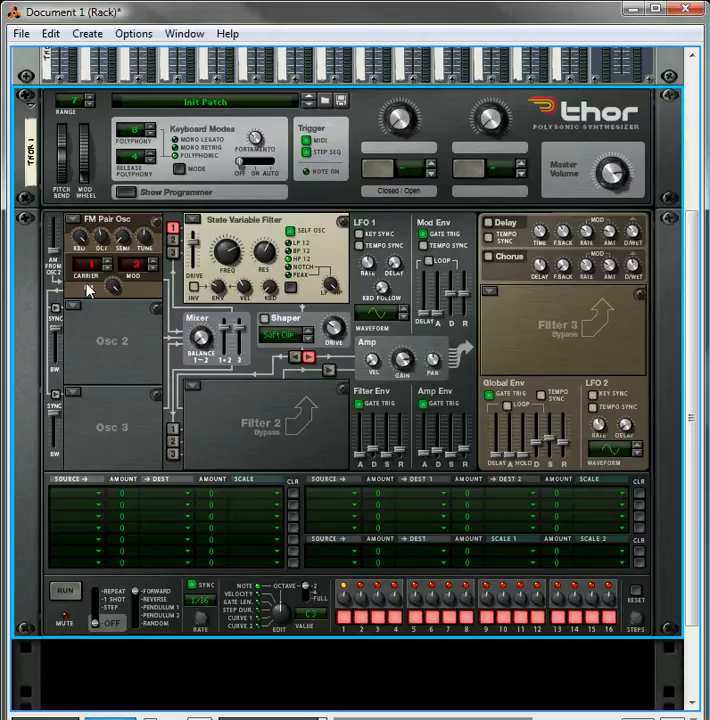
pyautogui.click(84, 288)
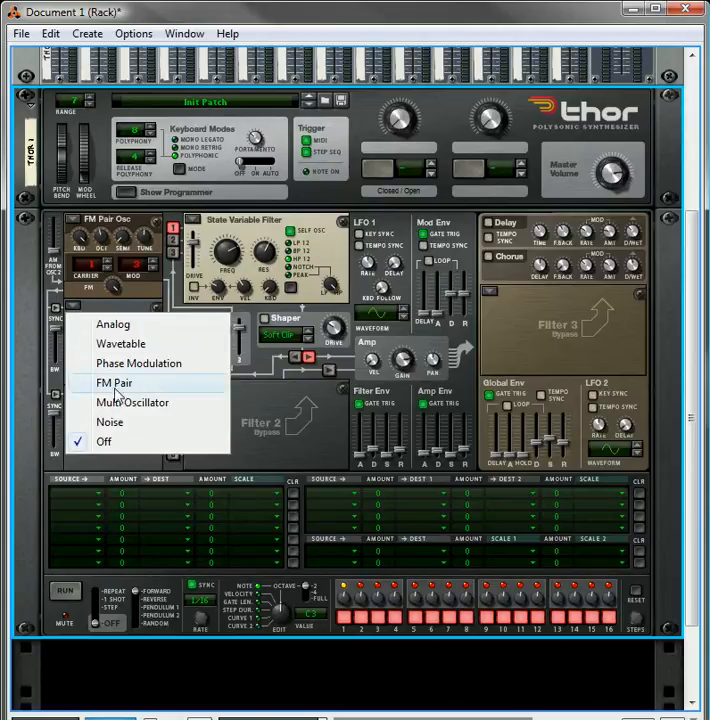
pyautogui.click(110, 422)
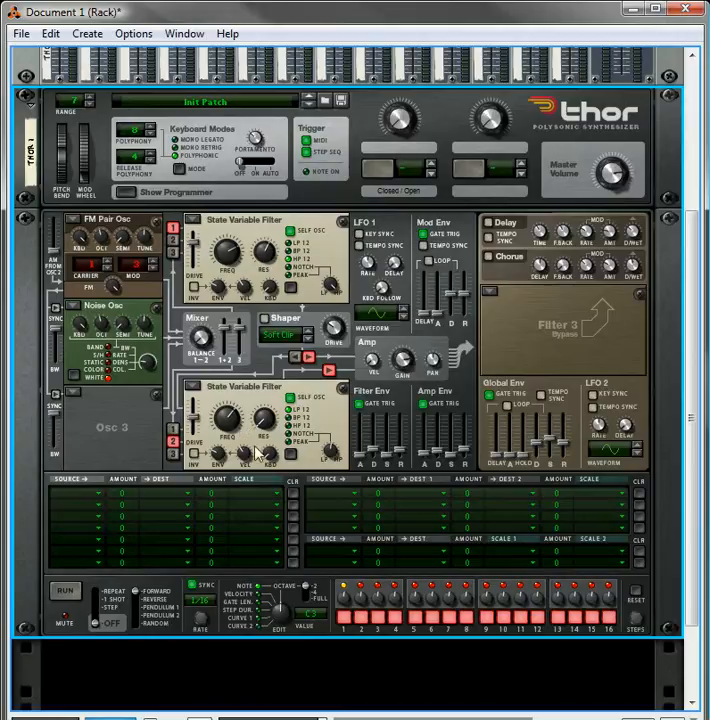
pyautogui.moveTo(322, 462)
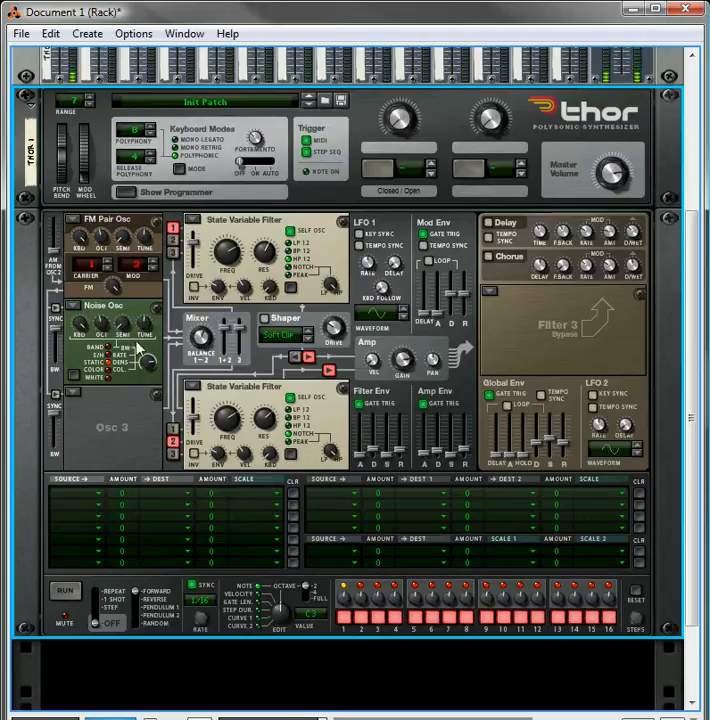
pyautogui.moveTo(208, 448)
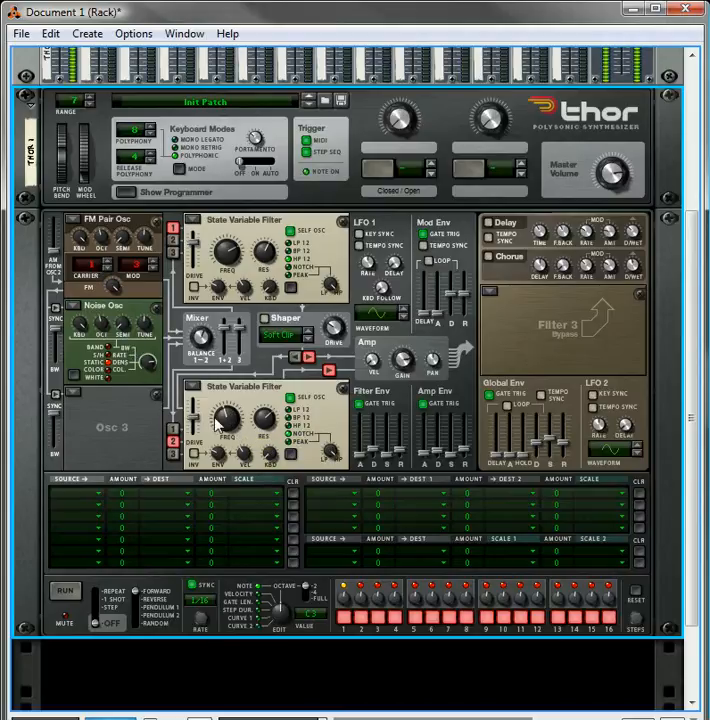
pyautogui.moveTo(244, 420)
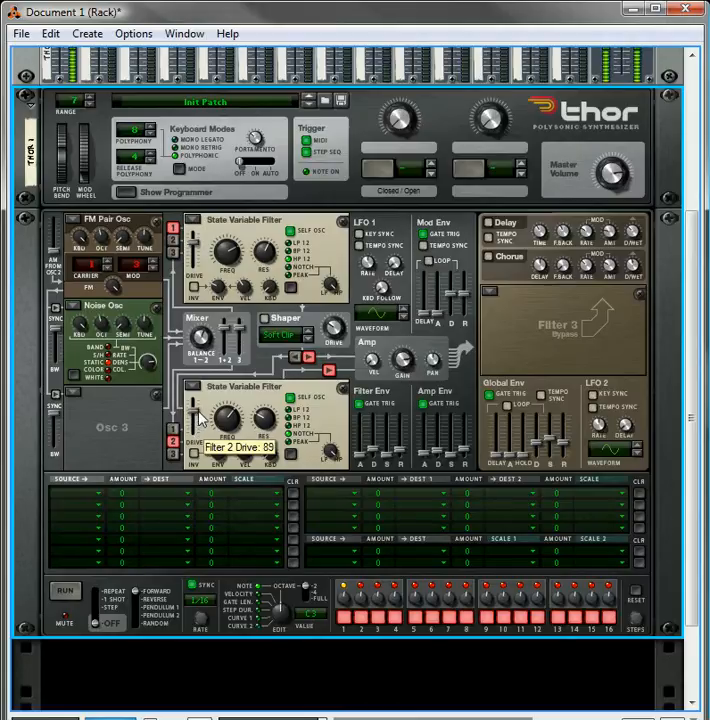
# Step: Raise Filter 2 drive to about 99
pyautogui.moveTo(196, 420); pyautogui.dragTo(196, 400)
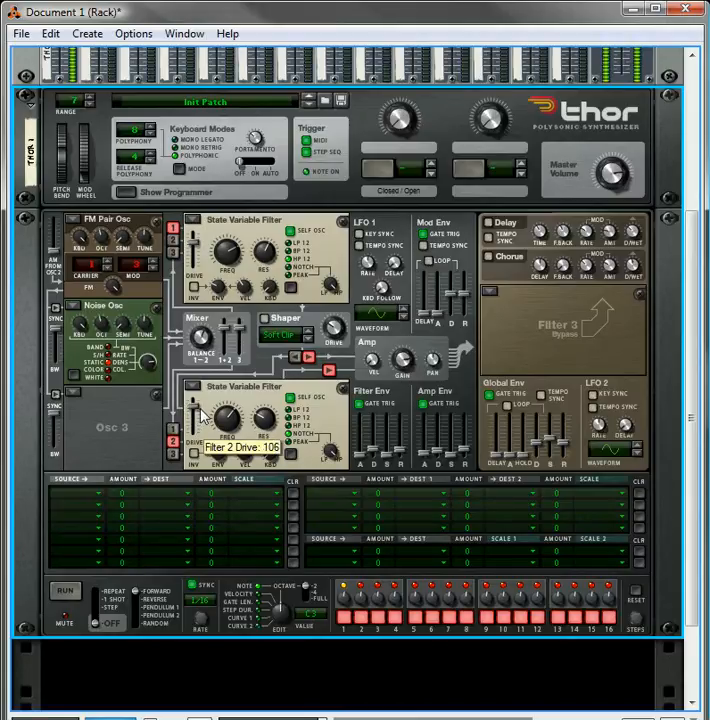
pyautogui.moveTo(196, 420); pyautogui.dragTo(196, 440)
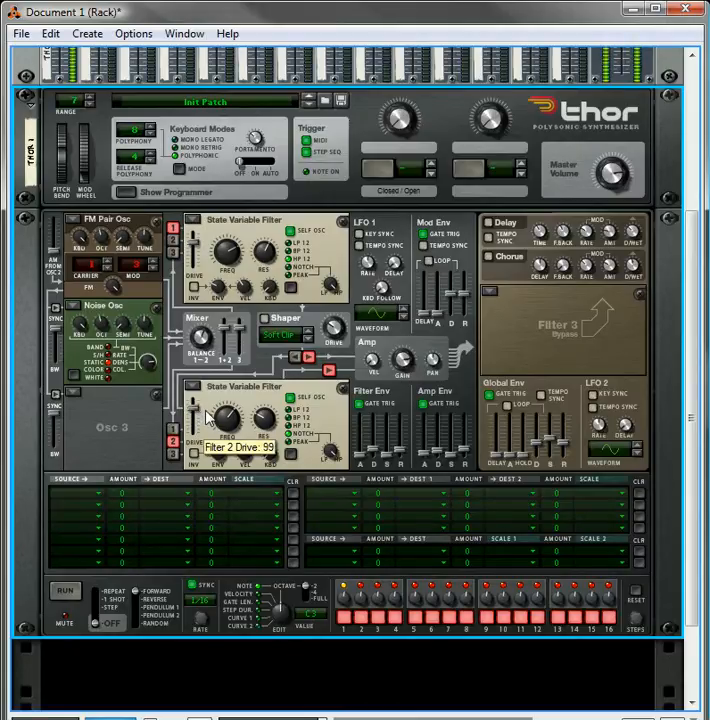
pyautogui.moveTo(440, 460)
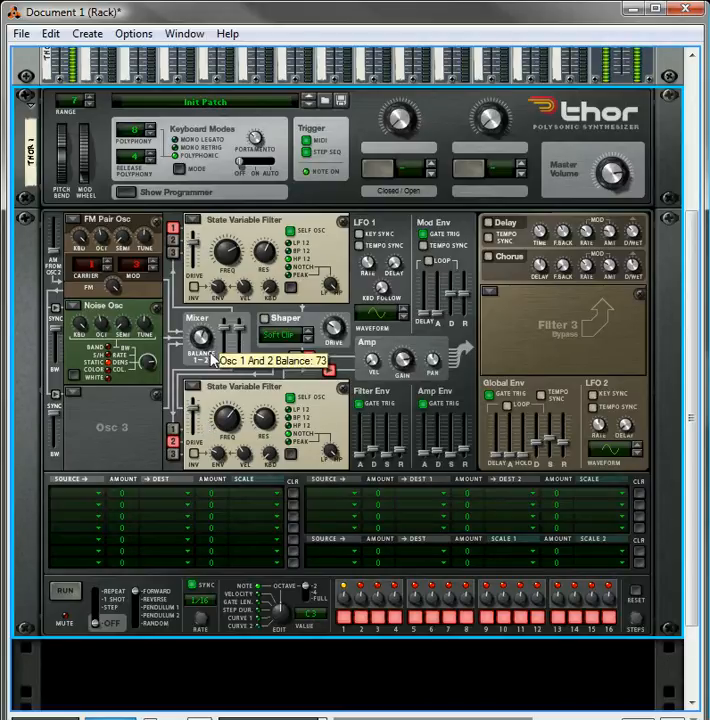
pyautogui.moveTo(204, 342)
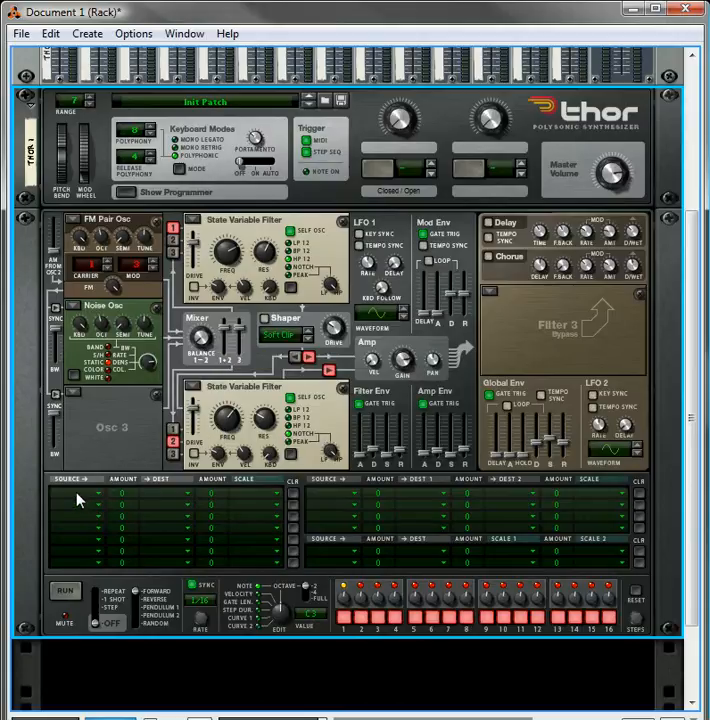
# Step: Set Button 1 as the modulation source for the first matrix row
pyautogui.click(70, 494)
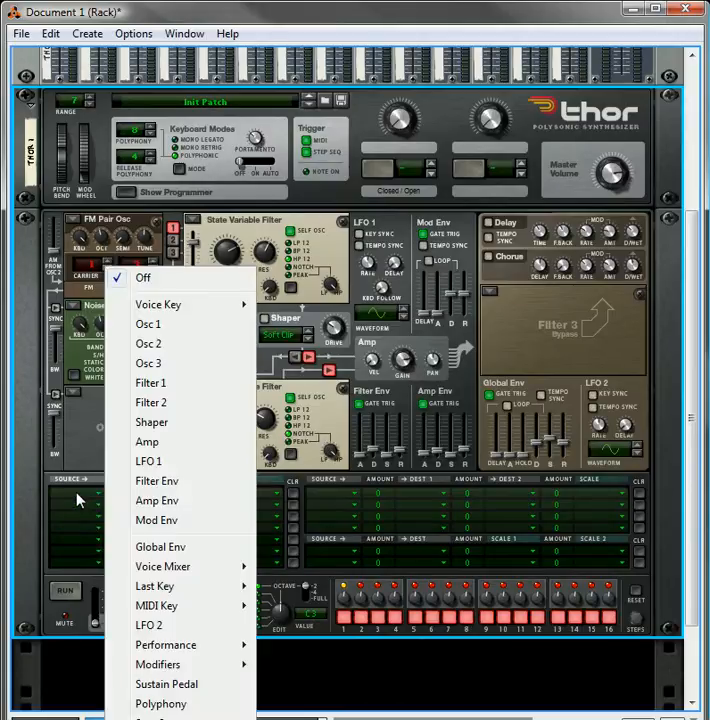
pyautogui.moveTo(158, 664)
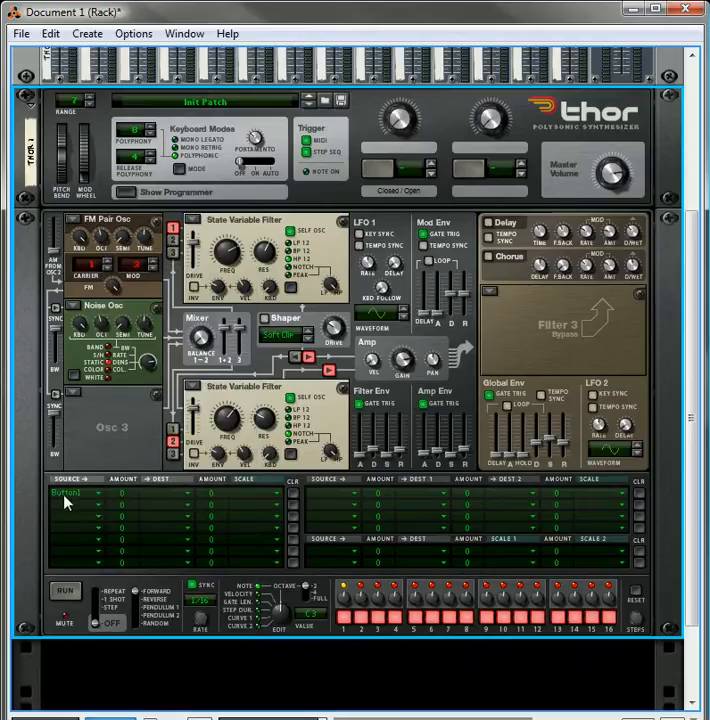
pyautogui.click(70, 492)
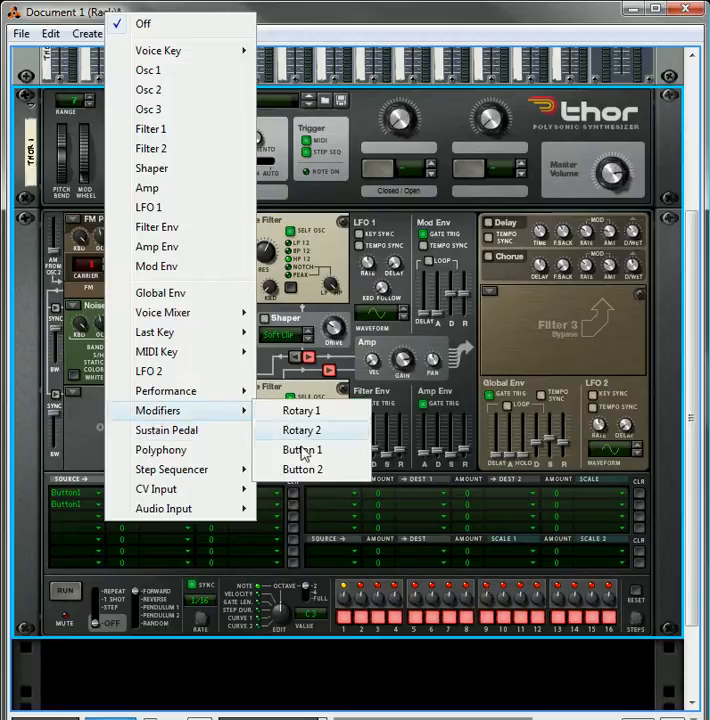
pyautogui.click(300, 448)
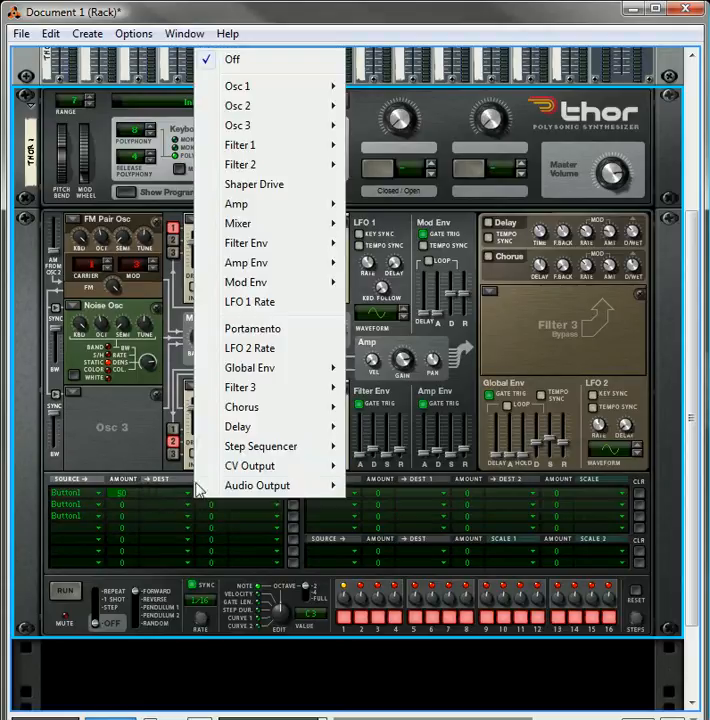
pyautogui.moveTo(244, 262)
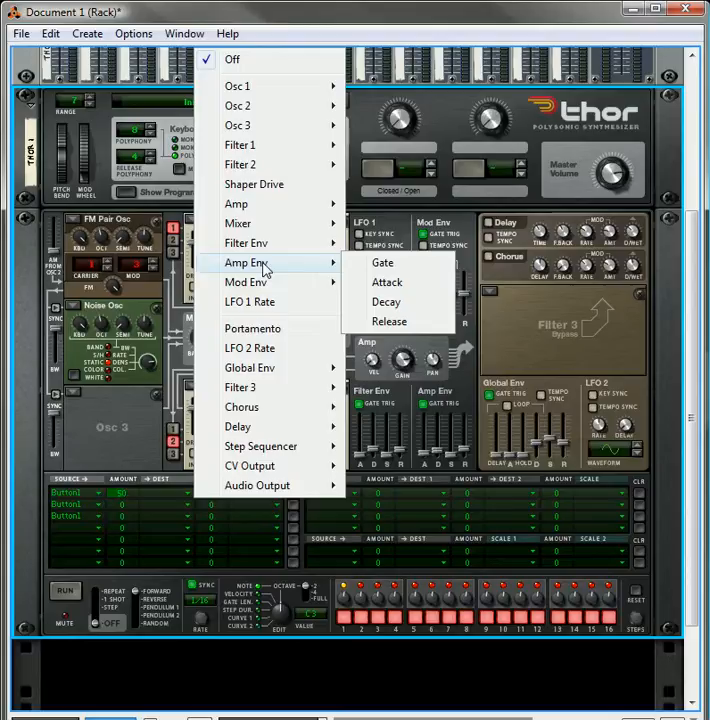
# Step: Route the Button 1 rows to Amp Env decay/release and the Mixer Osc 1+2 balance
pyautogui.click(386, 300)
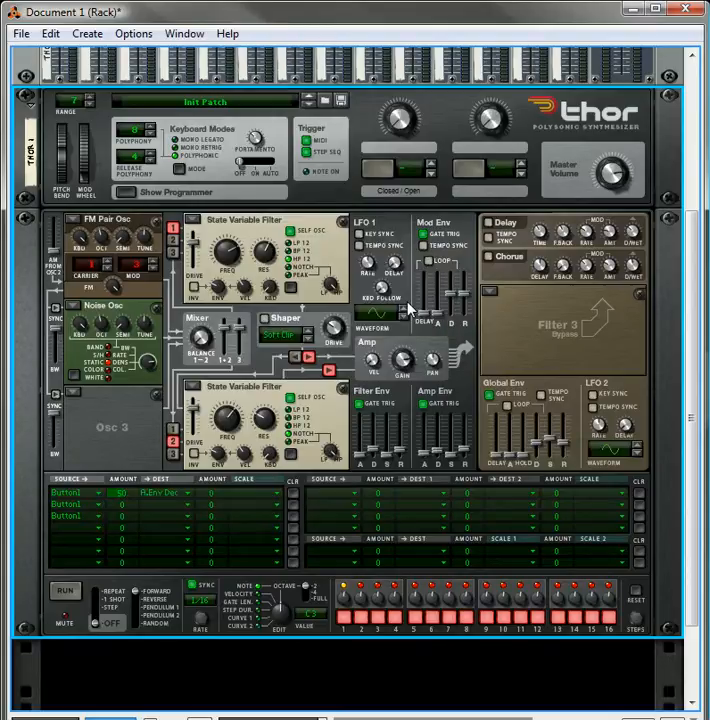
pyautogui.moveTo(118, 512)
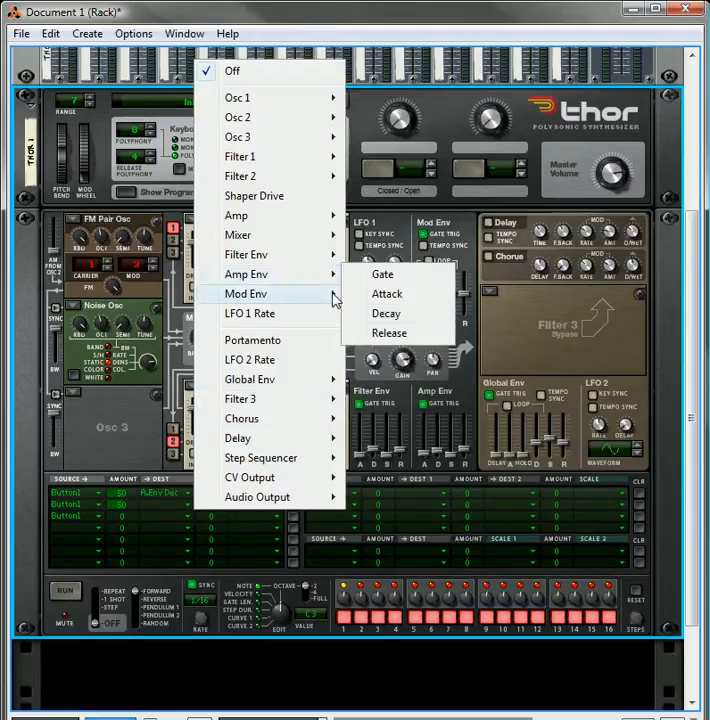
pyautogui.click(390, 332)
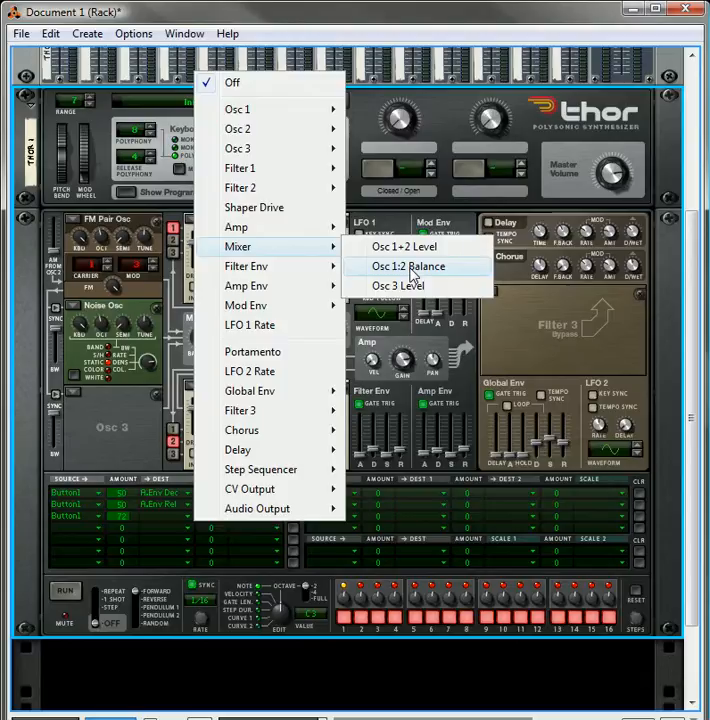
pyautogui.click(408, 266)
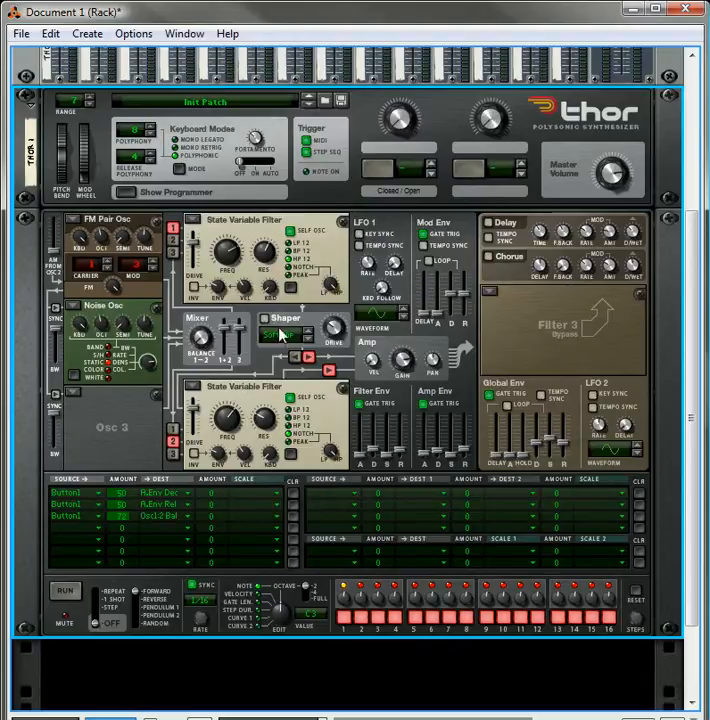
pyautogui.moveTo(202, 336)
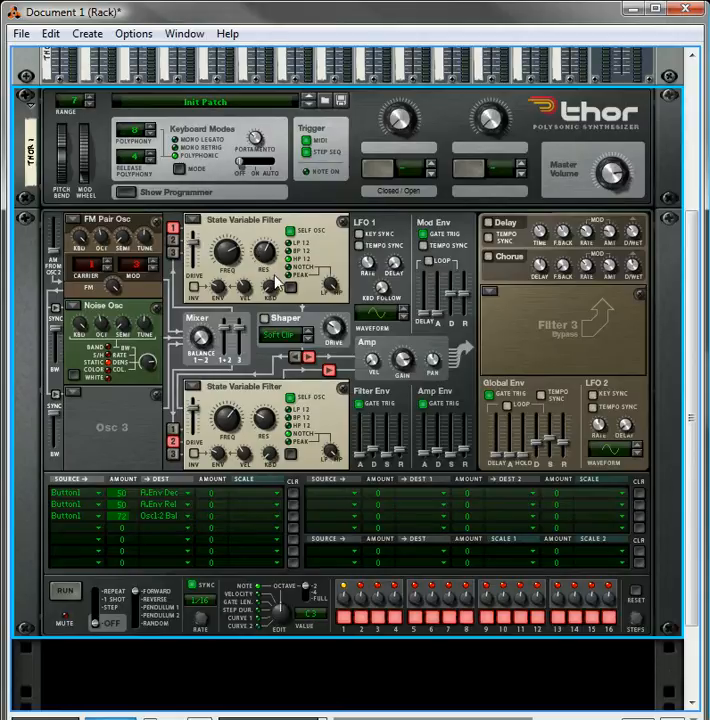
pyautogui.moveTo(164, 380)
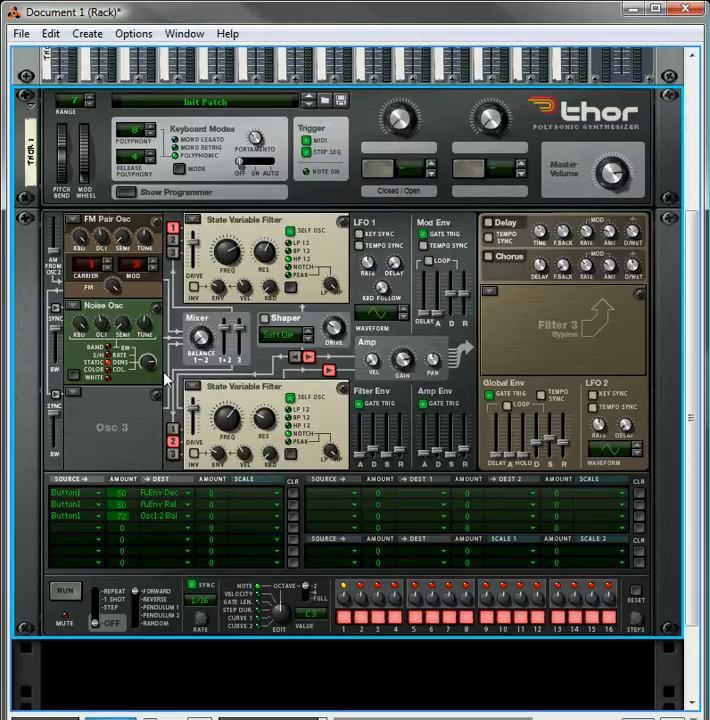
pyautogui.moveTo(264, 444)
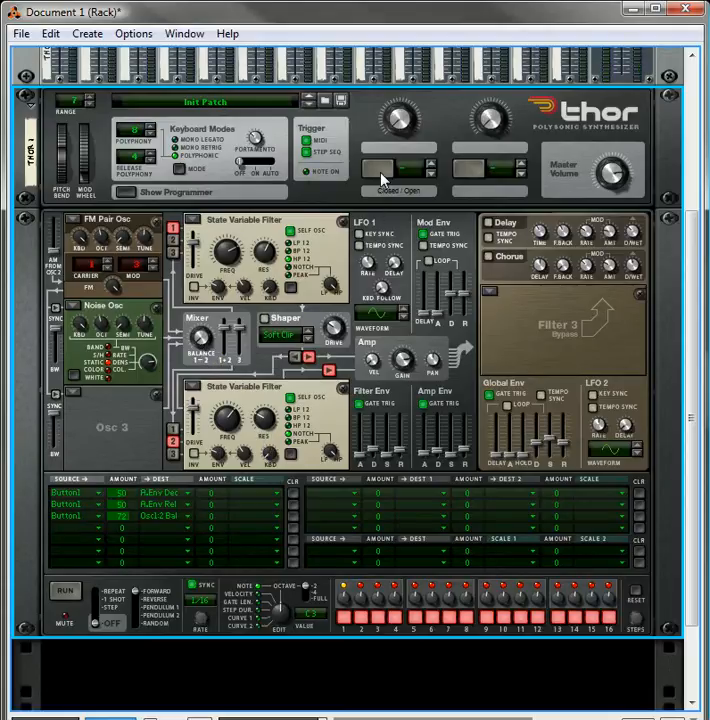
# Step: Switch Button 1 on in Thor's controller panel
pyautogui.click(382, 170)
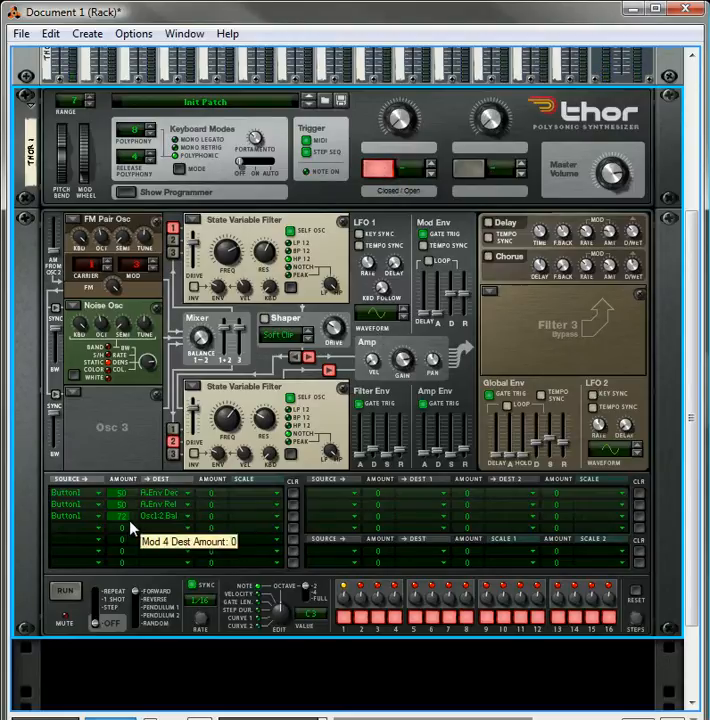
pyautogui.moveTo(418, 486)
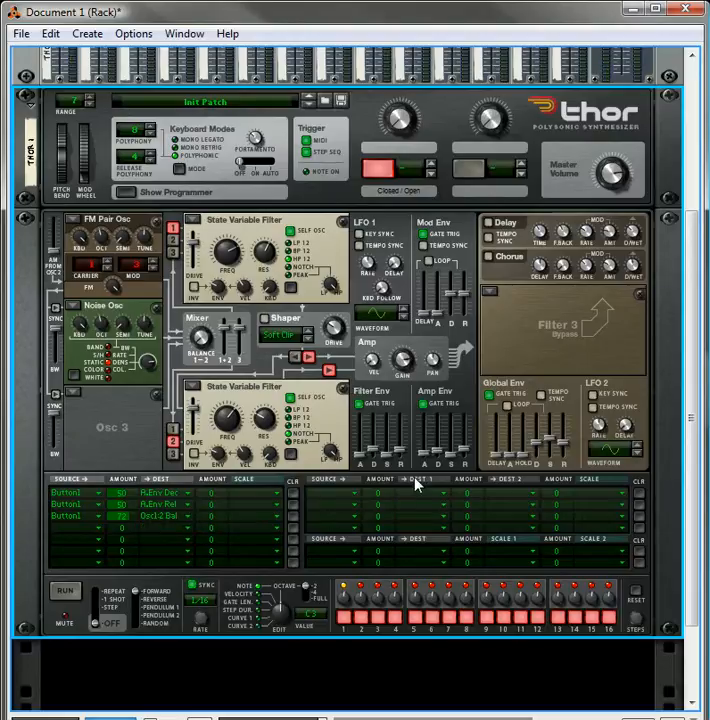
pyautogui.moveTo(464, 470)
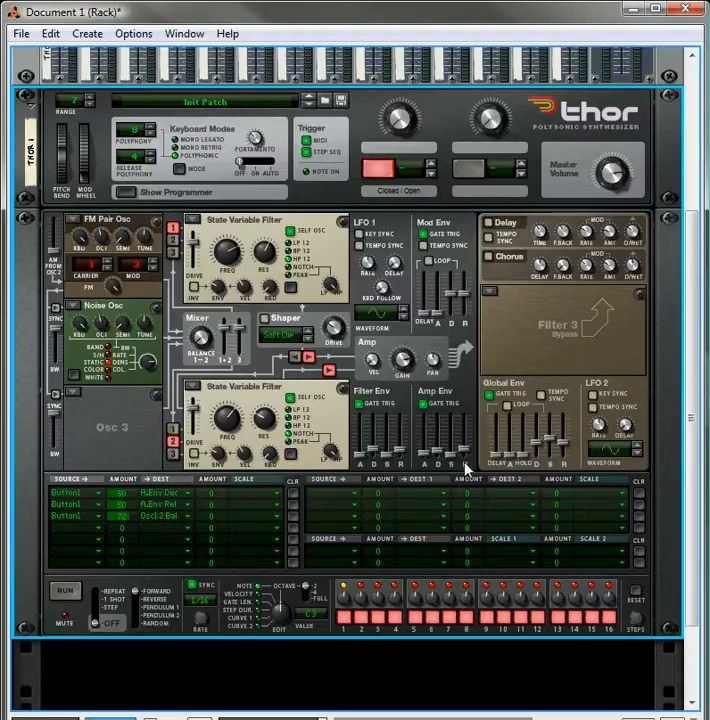
pyautogui.moveTo(130, 510)
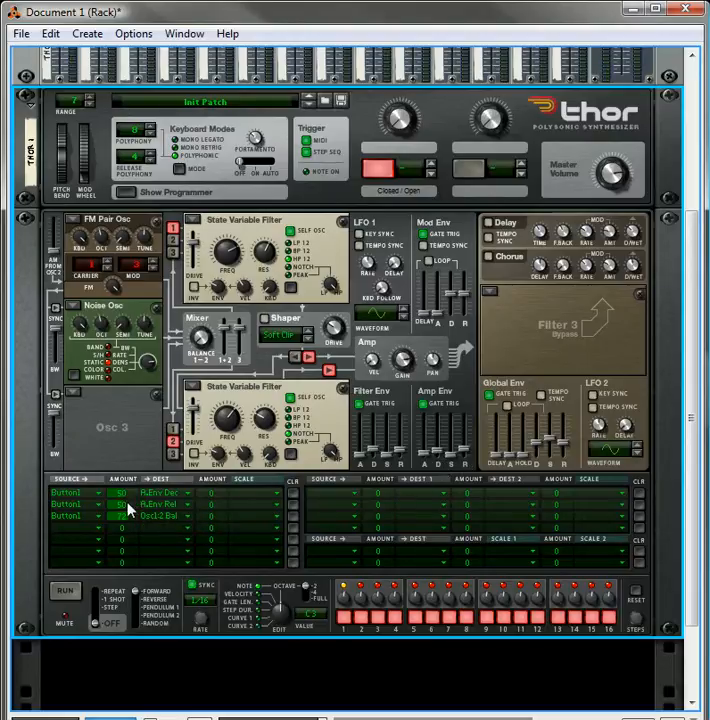
pyautogui.moveTo(122, 504)
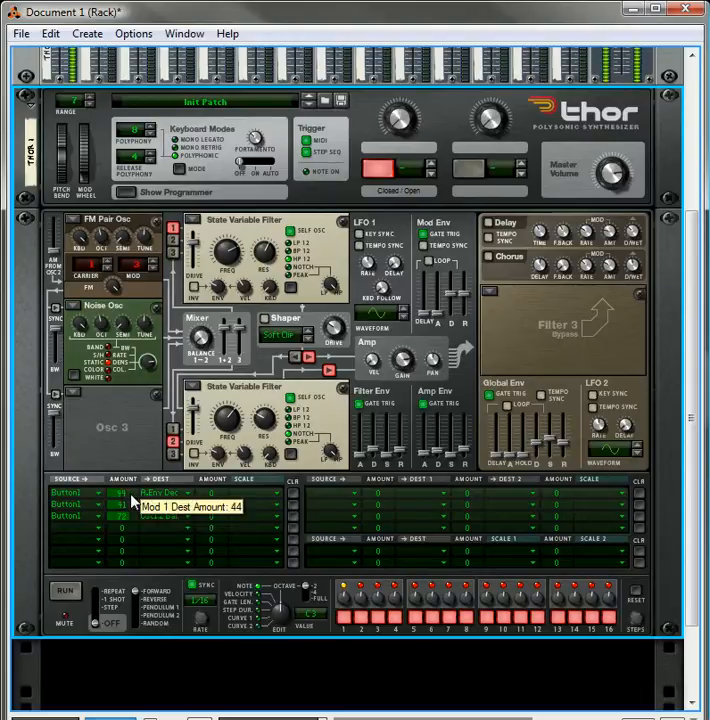
# Step: Set the first two Button 1 routing amounts to about 63 and 60
pyautogui.moveTo(120, 492); pyautogui.dragTo(120, 486)
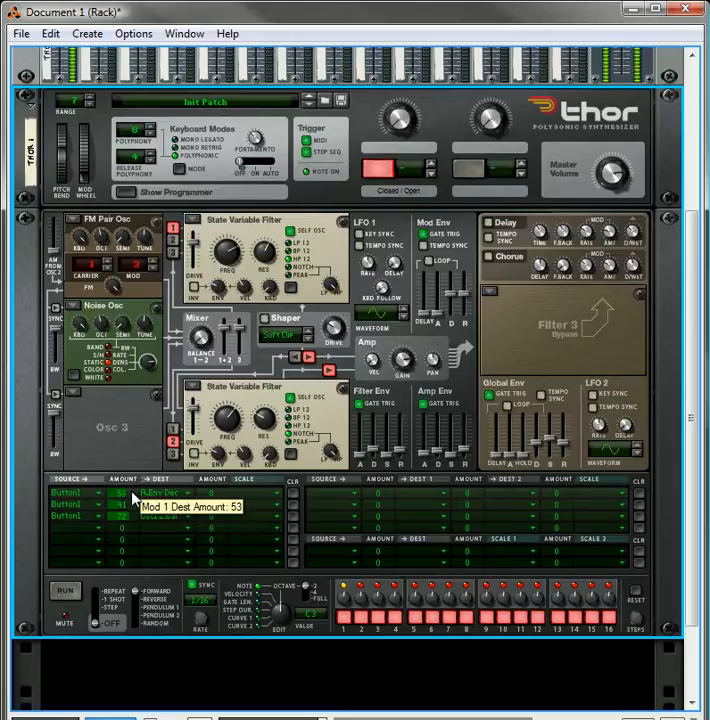
pyautogui.moveTo(120, 492); pyautogui.dragTo(120, 504)
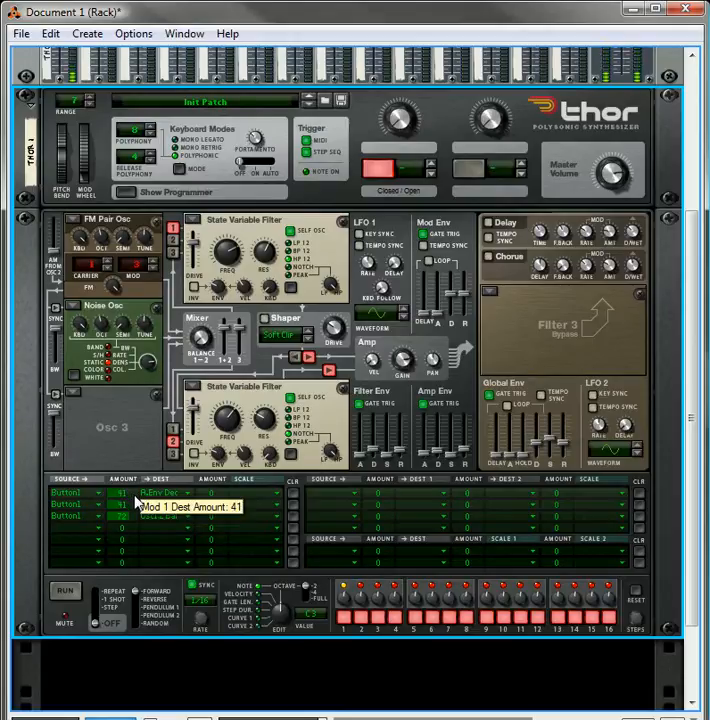
pyautogui.moveTo(122, 492); pyautogui.dragTo(122, 480)
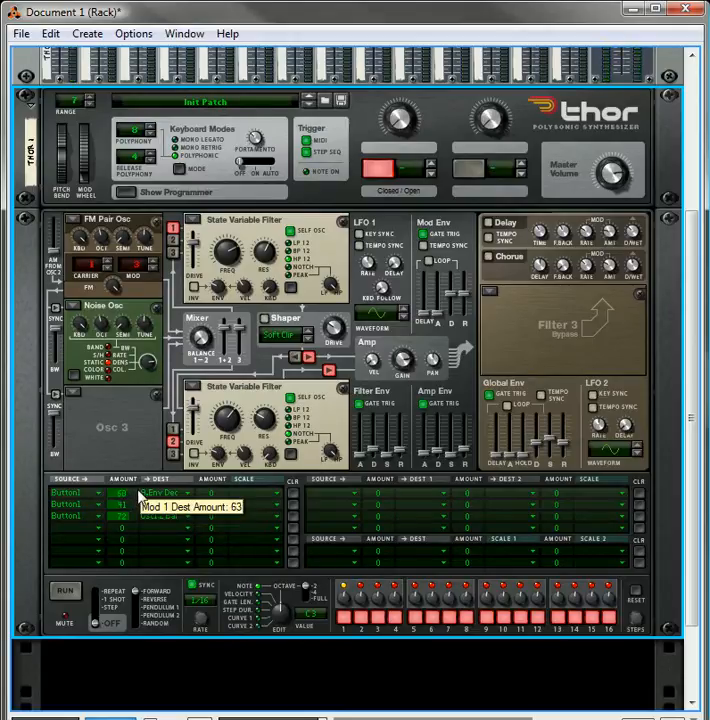
pyautogui.moveTo(120, 492); pyautogui.dragTo(120, 504)
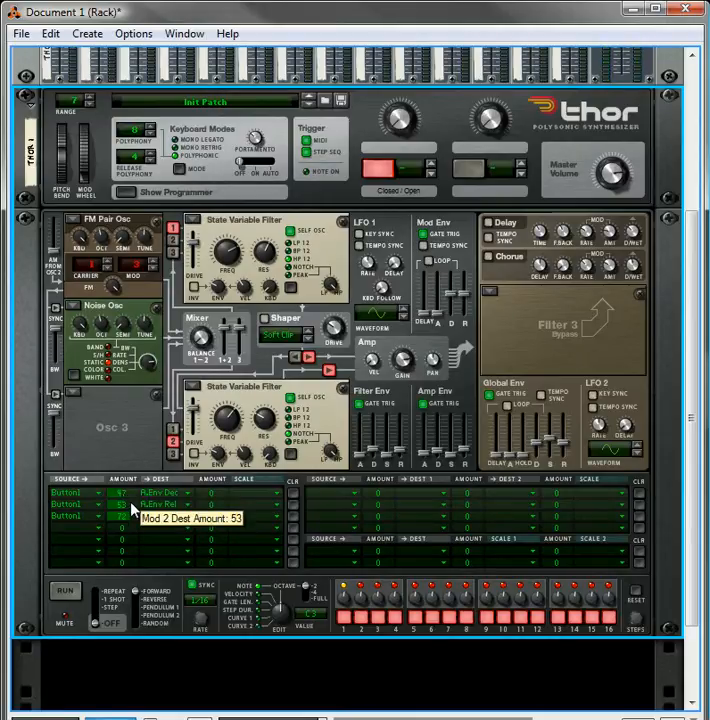
pyautogui.moveTo(120, 504); pyautogui.dragTo(120, 496)
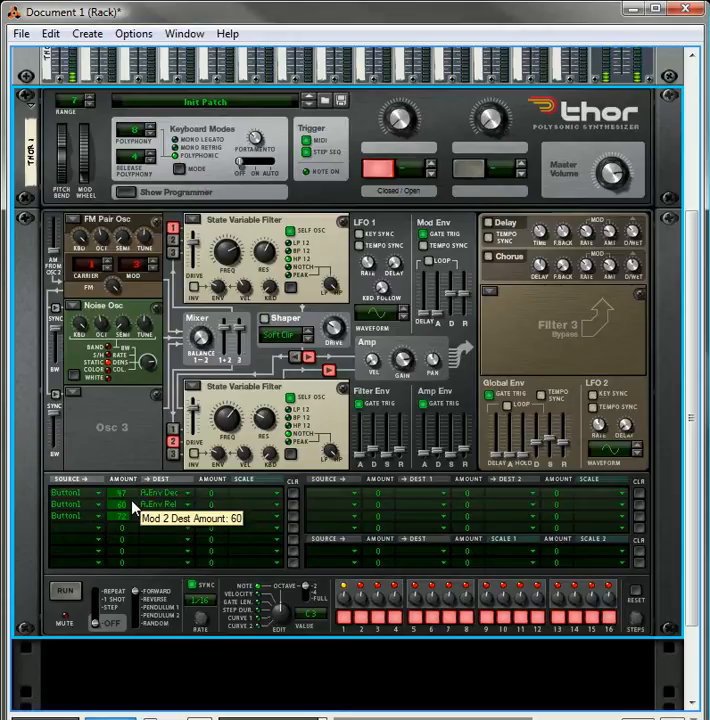
pyautogui.moveTo(120, 504); pyautogui.dragTo(120, 510)
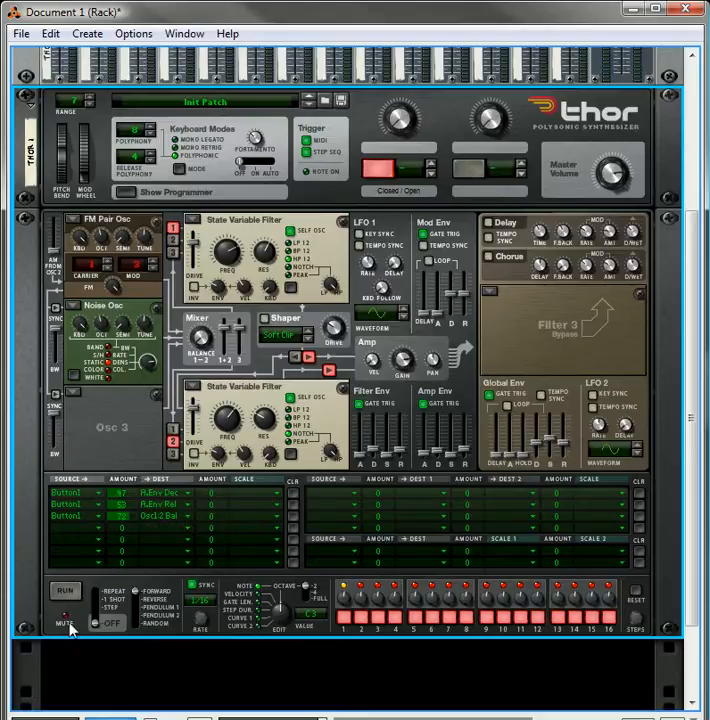
pyautogui.moveTo(226, 476)
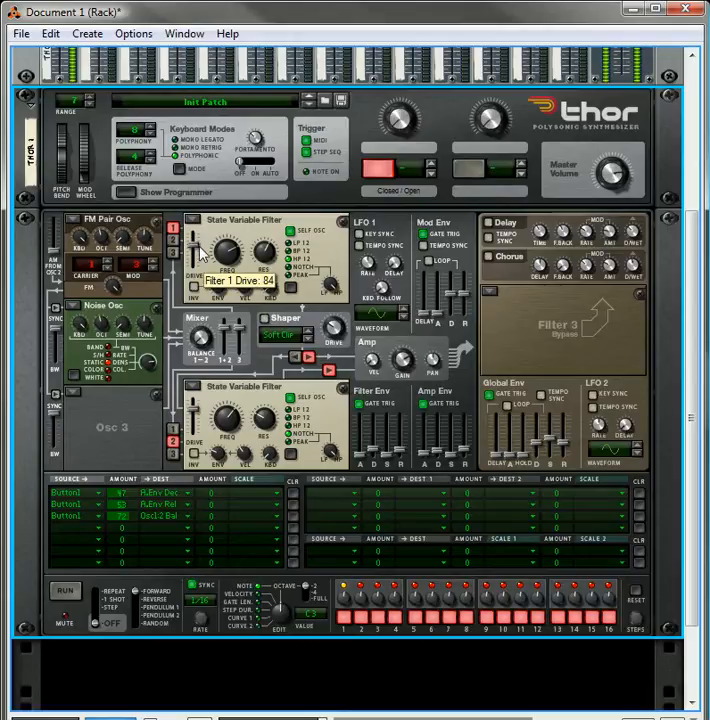
# Step: Turn Filter 1's drive up past its earlier setting of 64
pyautogui.moveTo(210, 256); pyautogui.dragTo(210, 240)
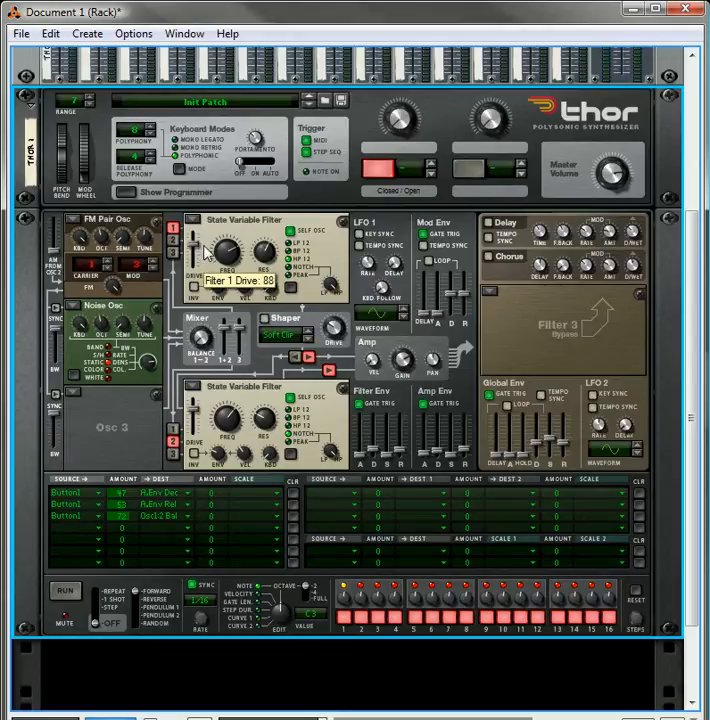
pyautogui.moveTo(292, 532)
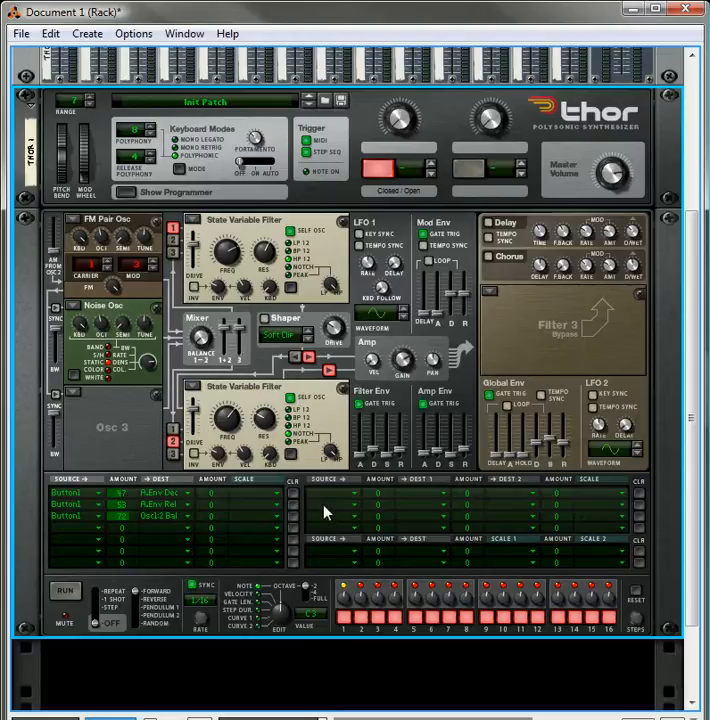
pyautogui.scroll(-3)
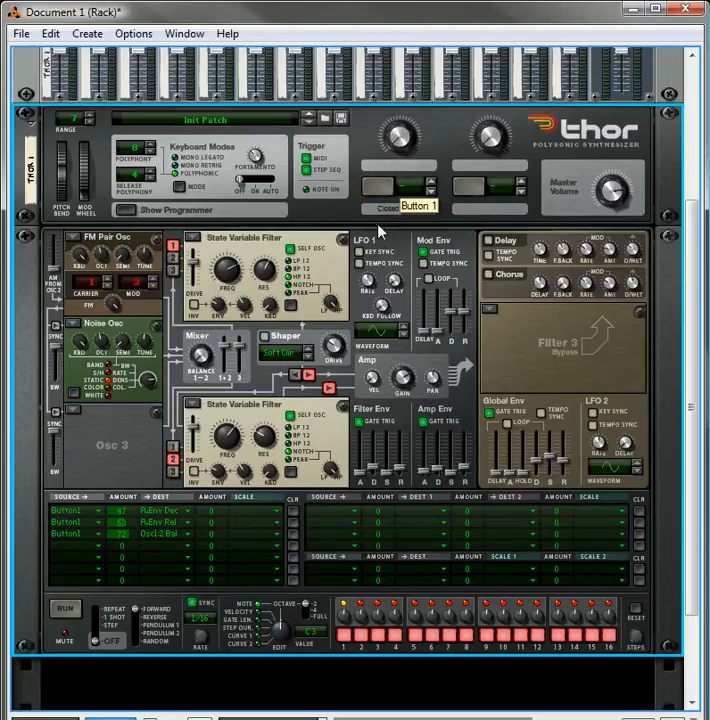
# Step: Toggle Button 1 repeatedly to compare closed and open hi-hat, leaving it on
pyautogui.click(380, 192)
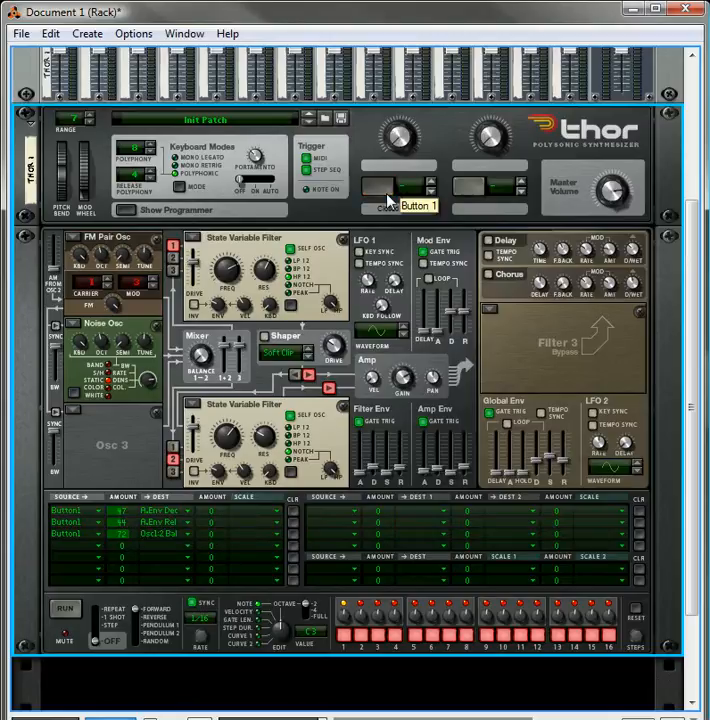
pyautogui.click(380, 190)
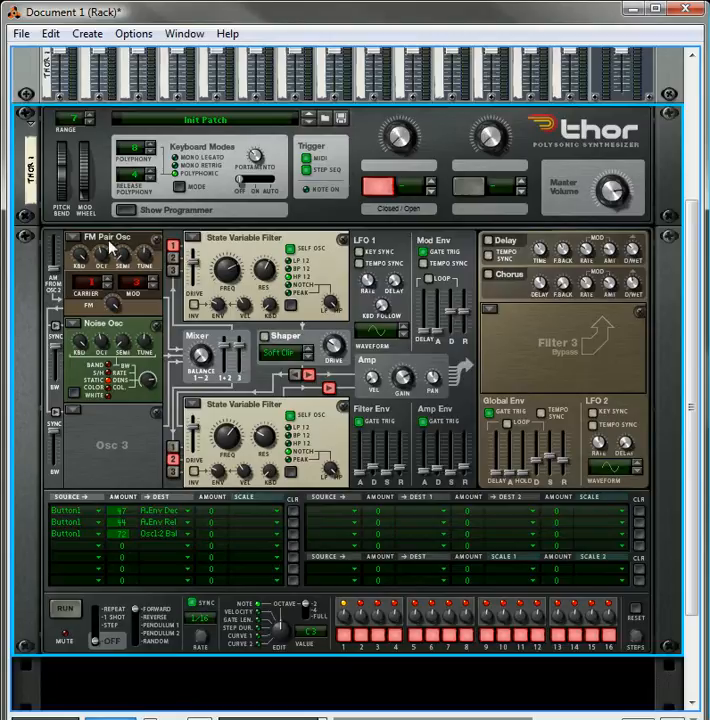
pyautogui.moveTo(392, 428)
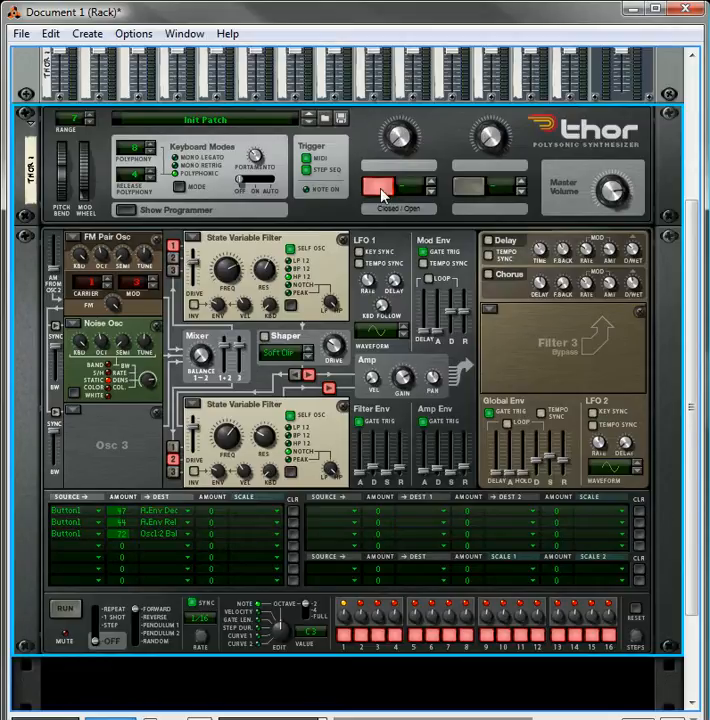
pyautogui.click(380, 188)
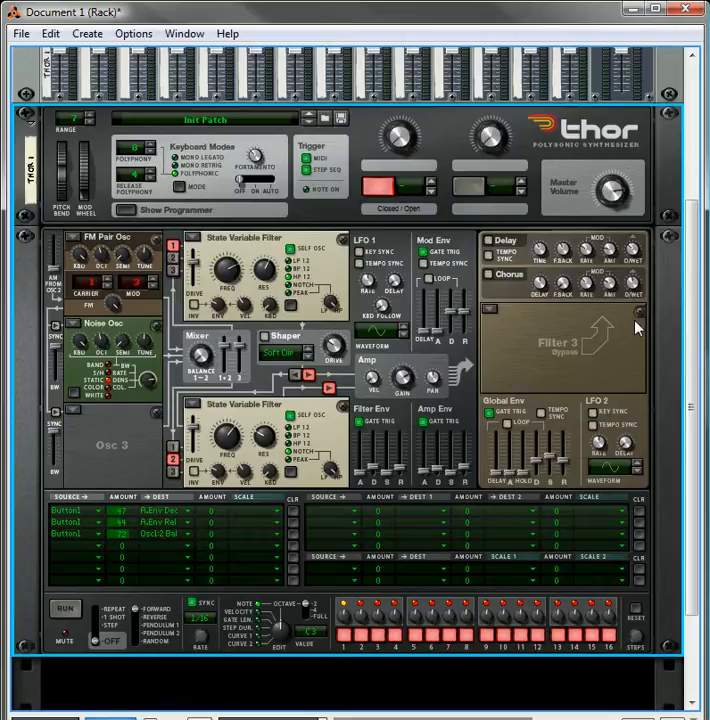
pyautogui.moveTo(640, 328)
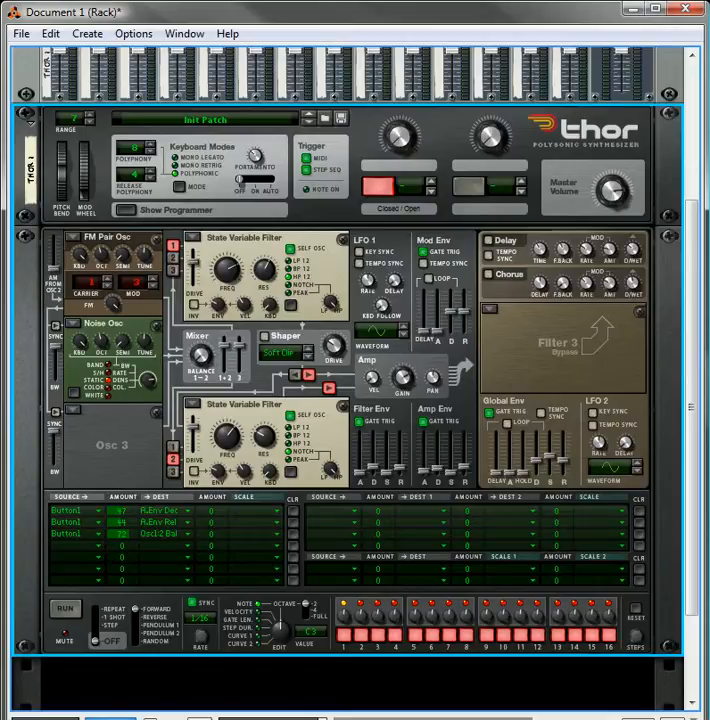